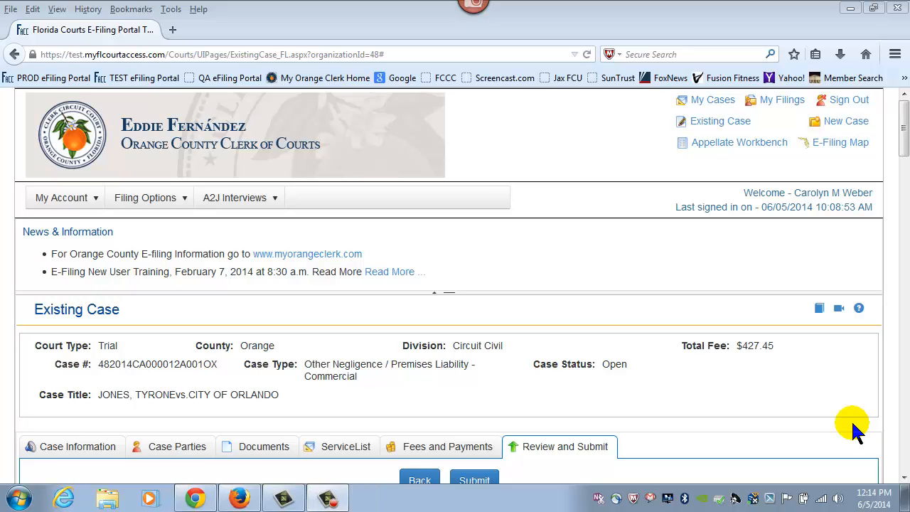
mouse_move(821, 405)
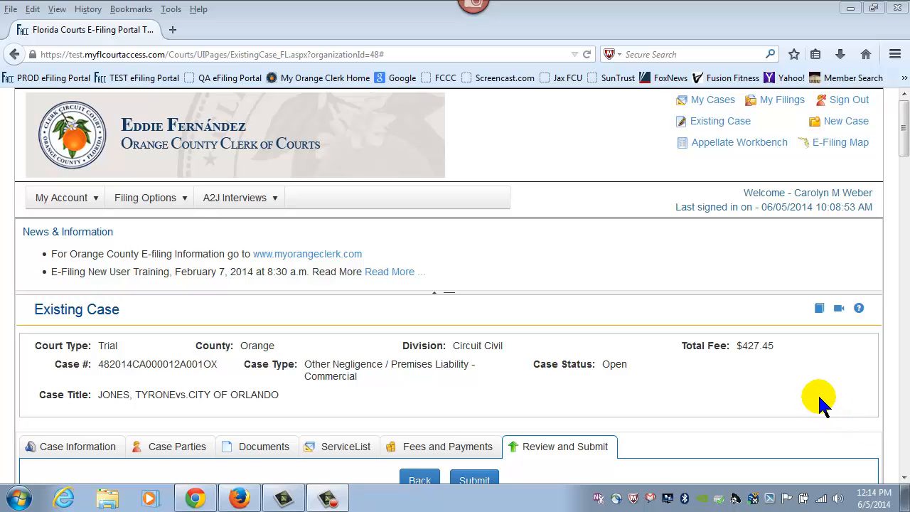
mouse_move(818, 405)
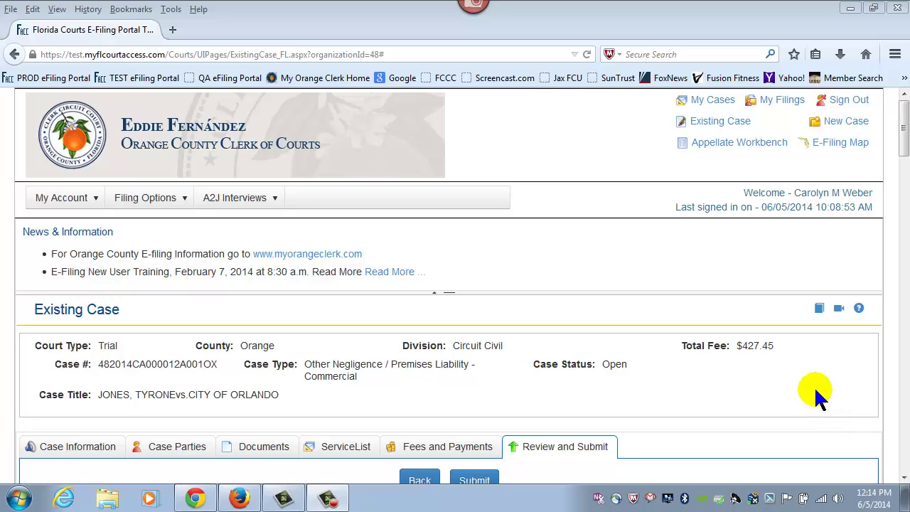
Scroll through the Review and Submit tab to check the three-document filing details
scroll(down, 3)
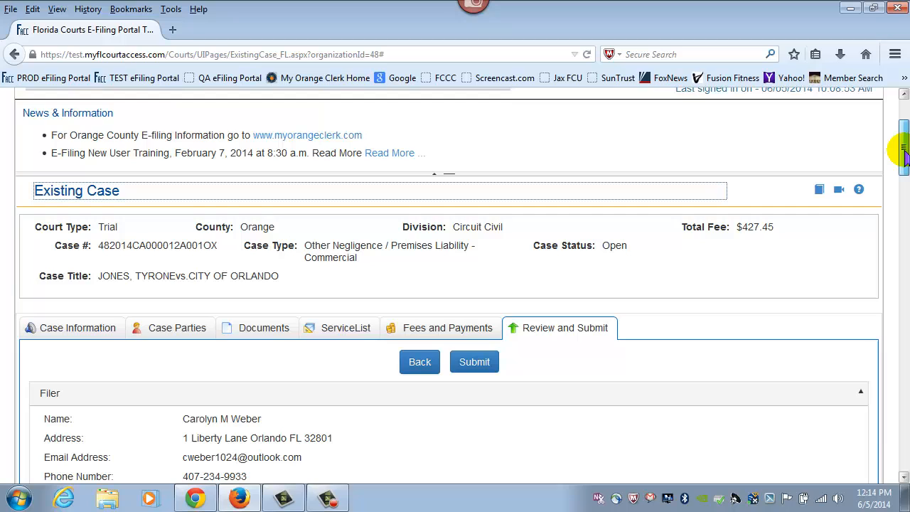
scroll(down, 3)
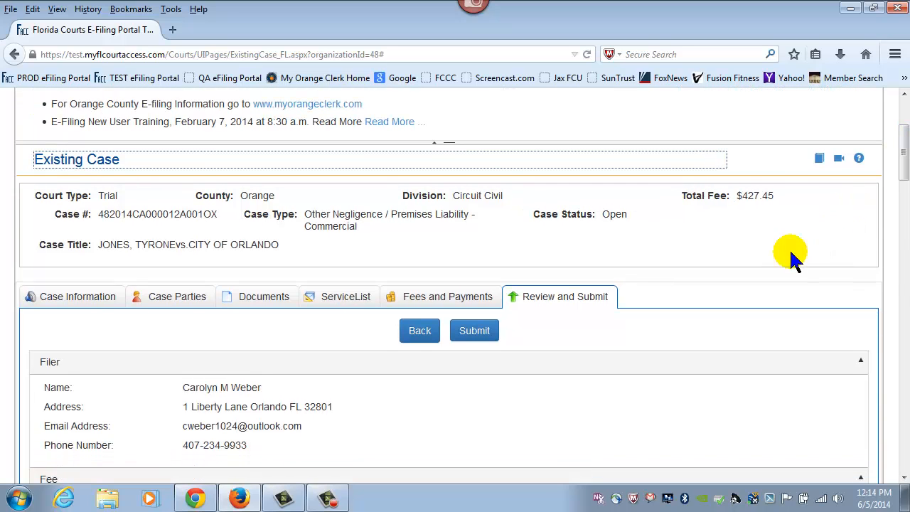
mouse_move(602, 315)
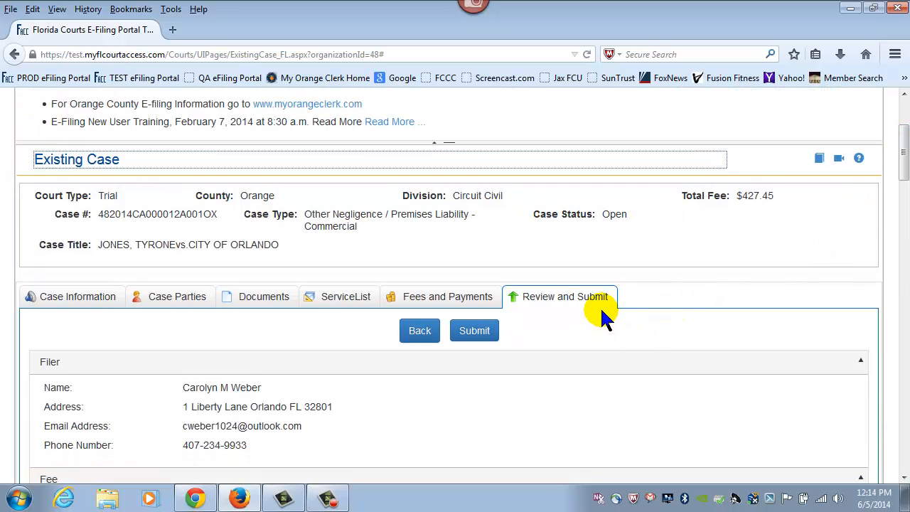
mouse_move(849, 171)
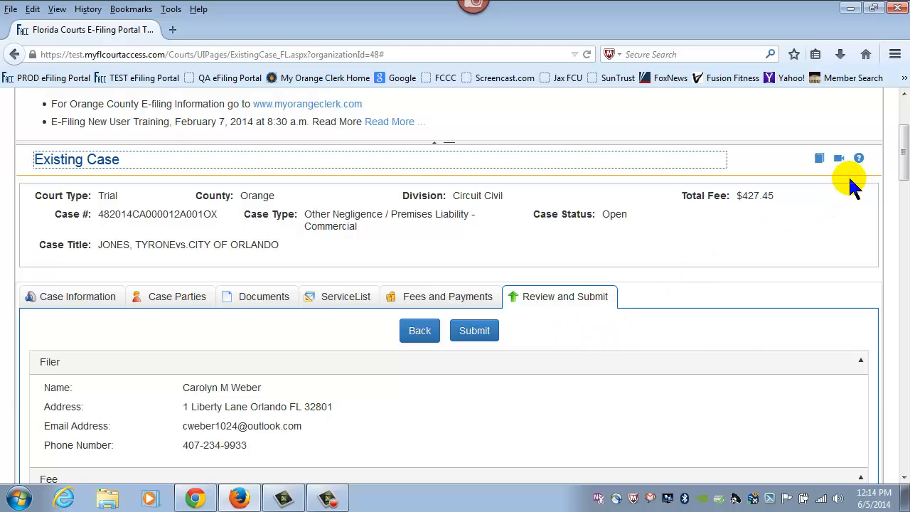
scroll(down, 3)
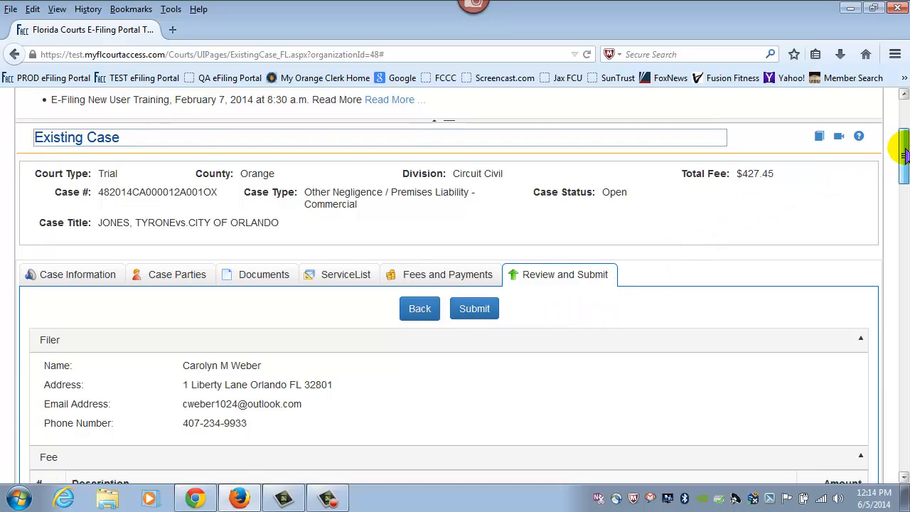
scroll(down, 3)
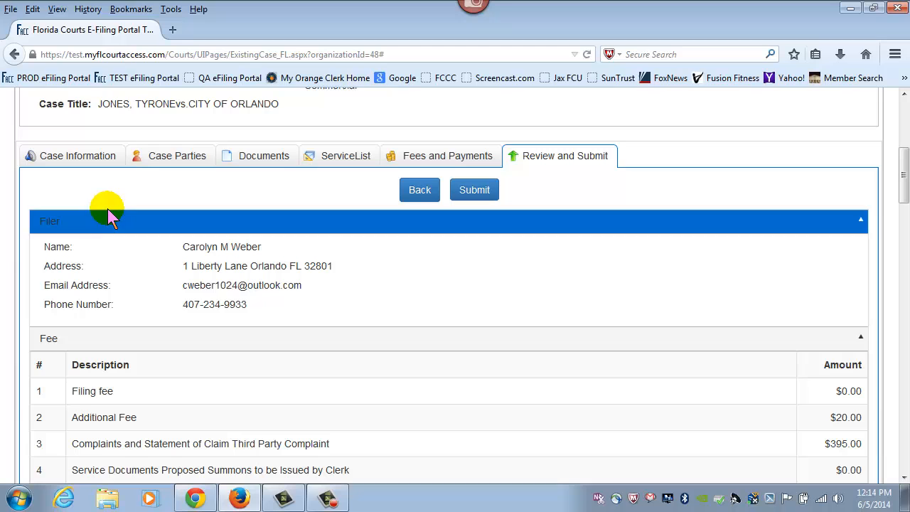
mouse_move(231, 247)
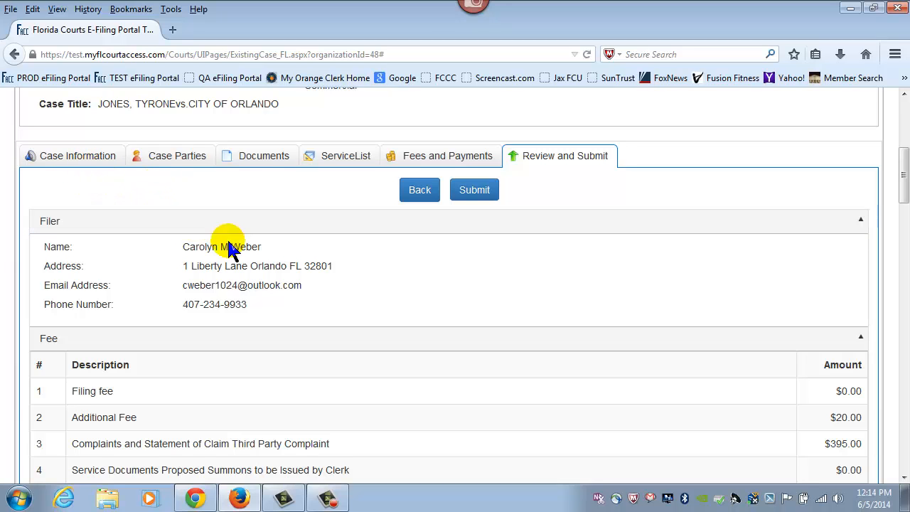
scroll(down, 3)
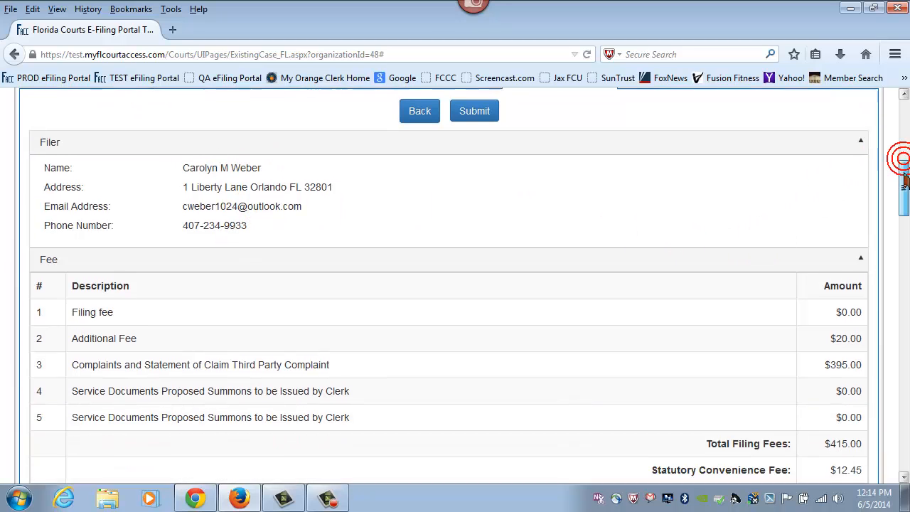
scroll(down, 3)
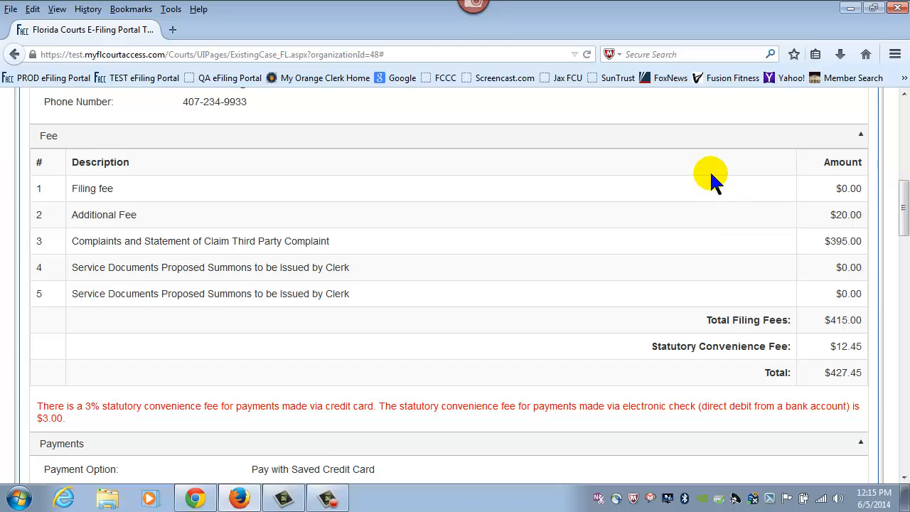
mouse_move(899, 209)
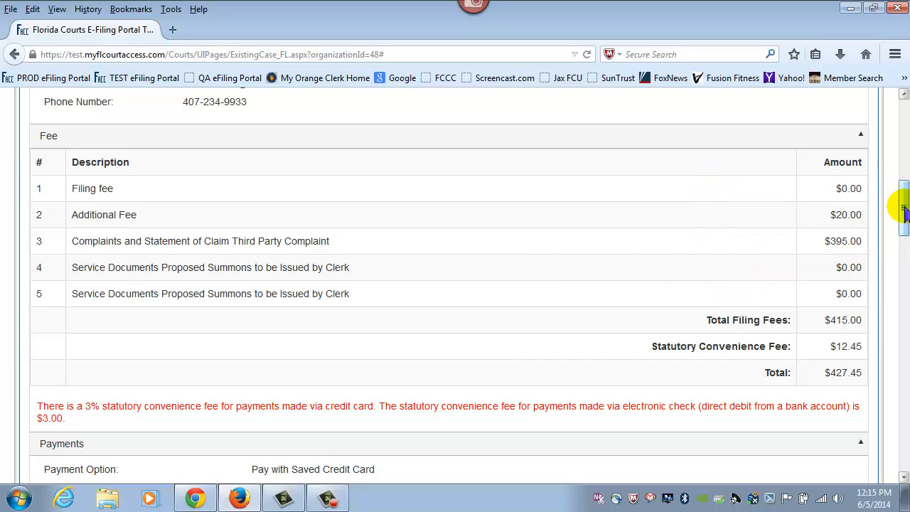
scroll(down, 3)
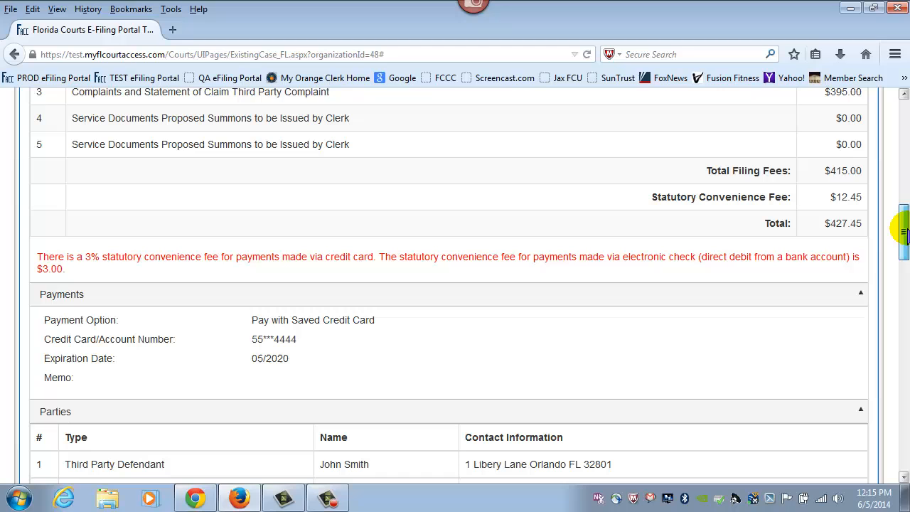
scroll(down, 3)
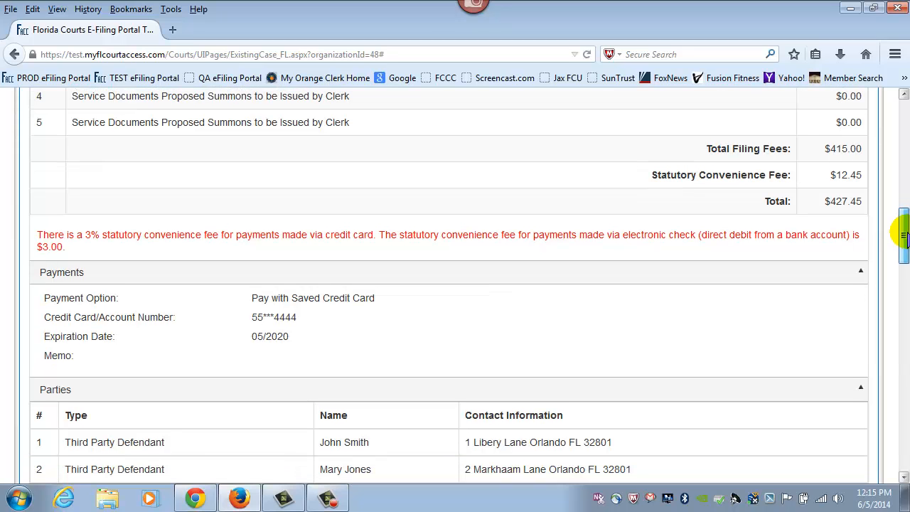
scroll(down, 3)
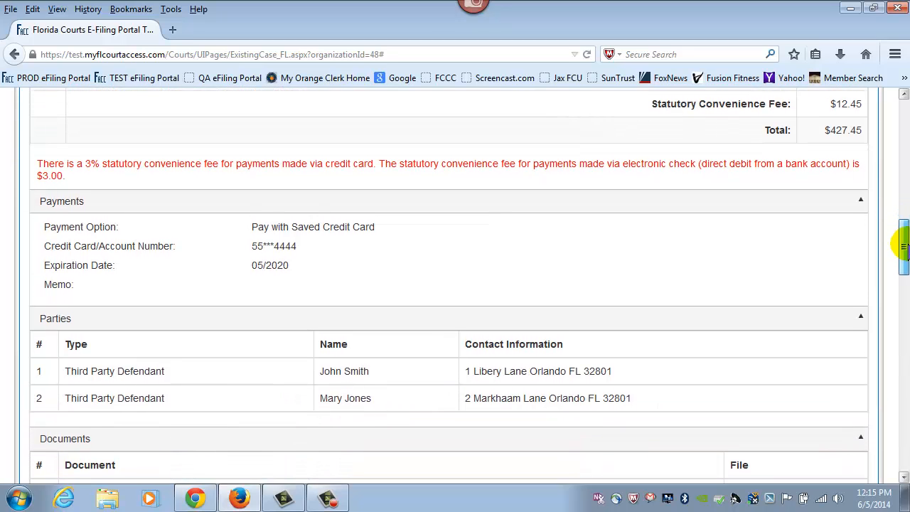
scroll(down, 3)
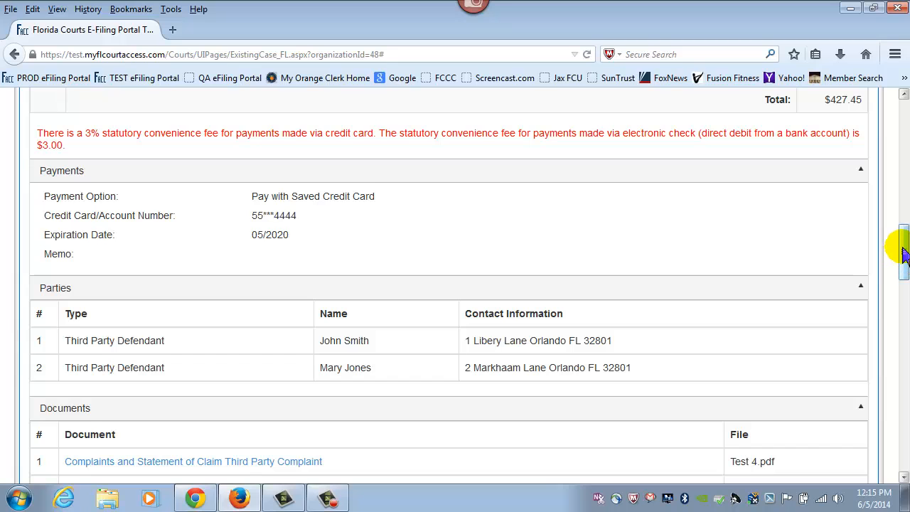
scroll(down, 3)
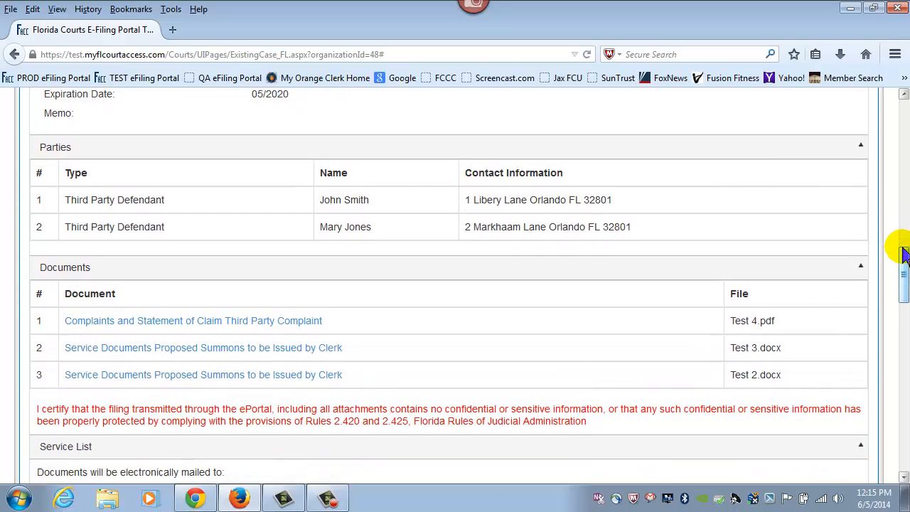
scroll(down, 3)
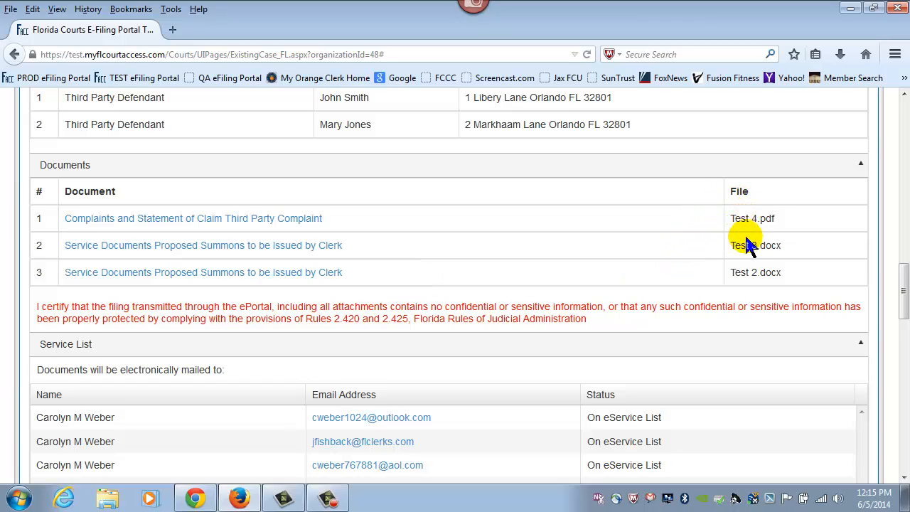
mouse_move(750, 274)
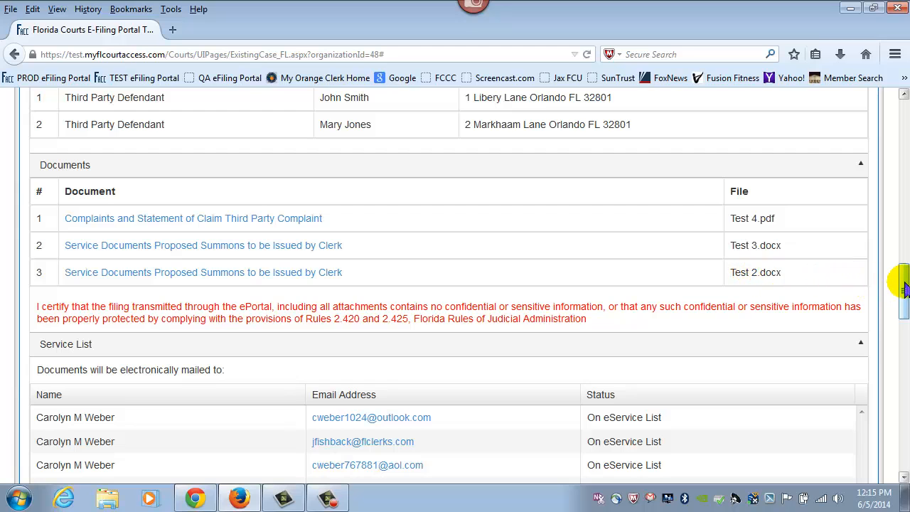
scroll(down, 3)
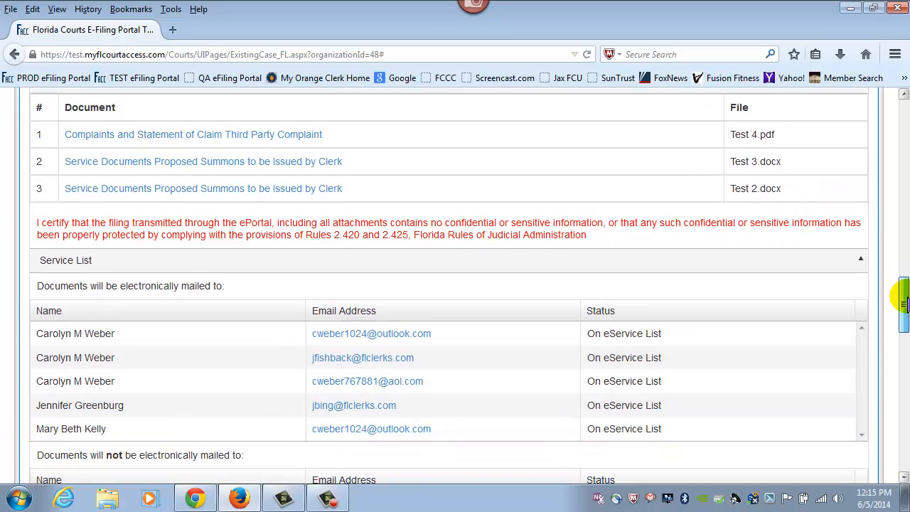
scroll(down, 3)
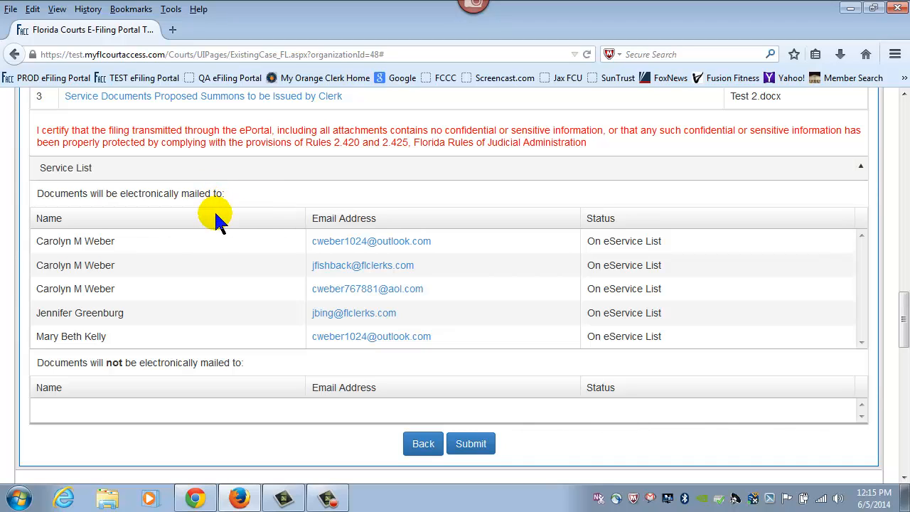
mouse_move(171, 265)
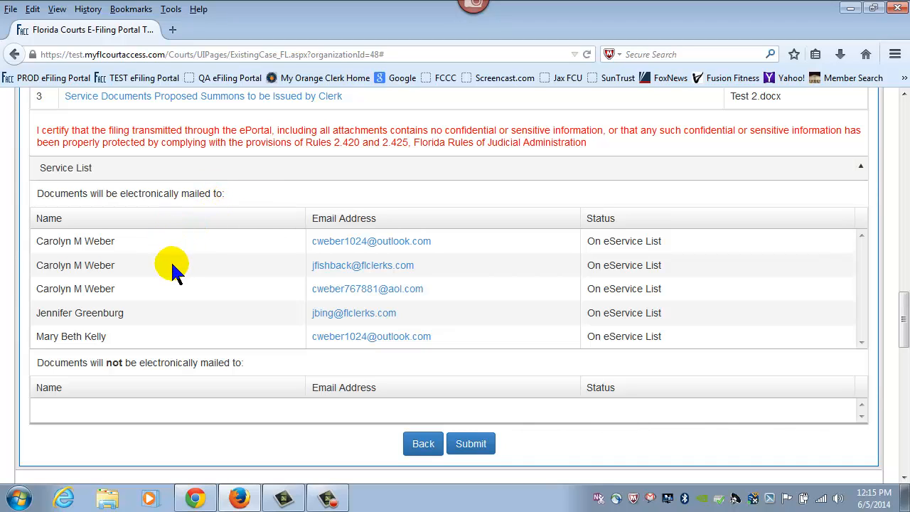
mouse_move(364, 289)
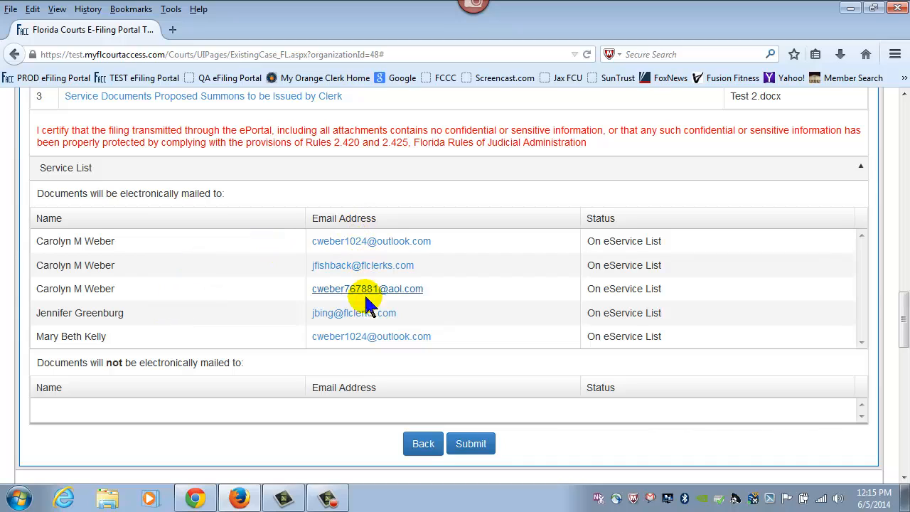
mouse_move(680, 294)
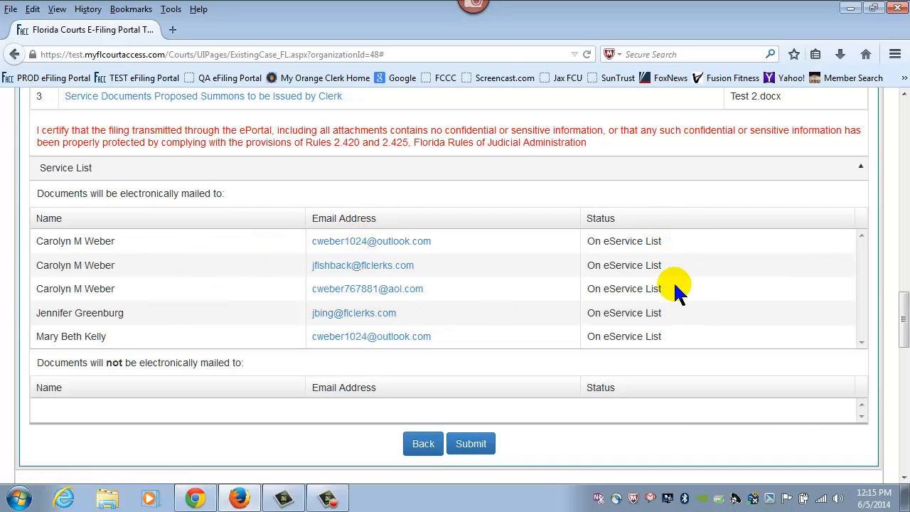
mouse_move(711, 298)
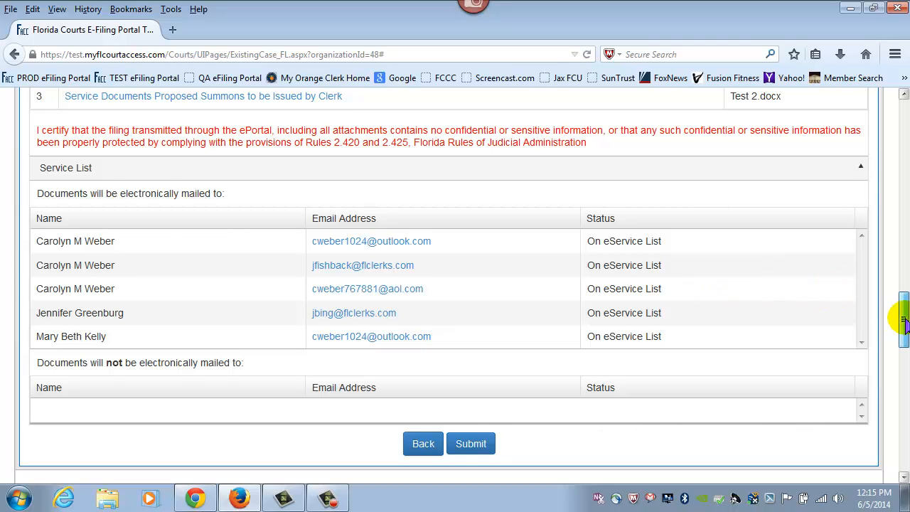
scroll(up, 3)
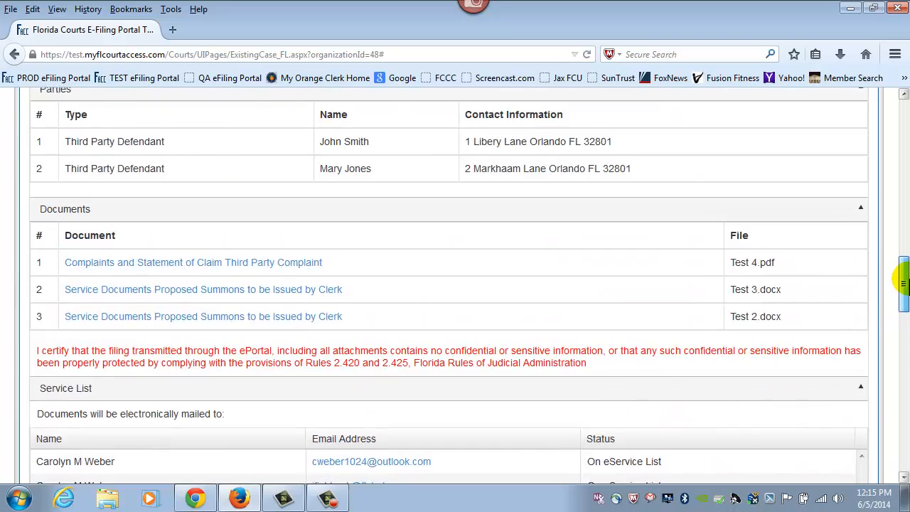
scroll(up, 3)
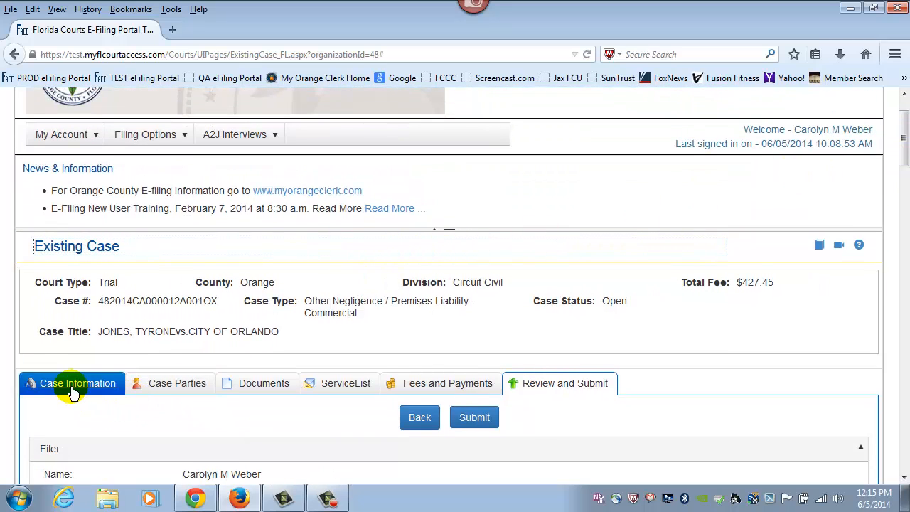
Reach the bottom of the review page and submit the filing to the court
click(264, 383)
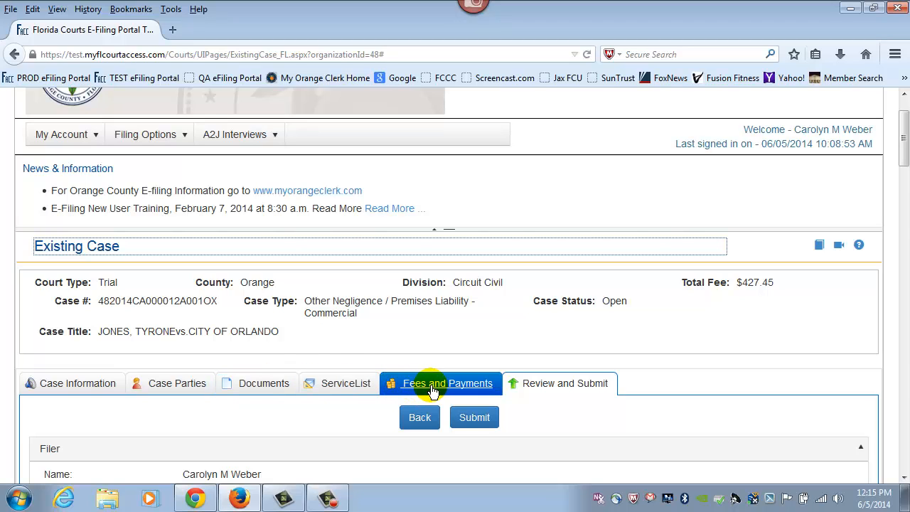
click(565, 383)
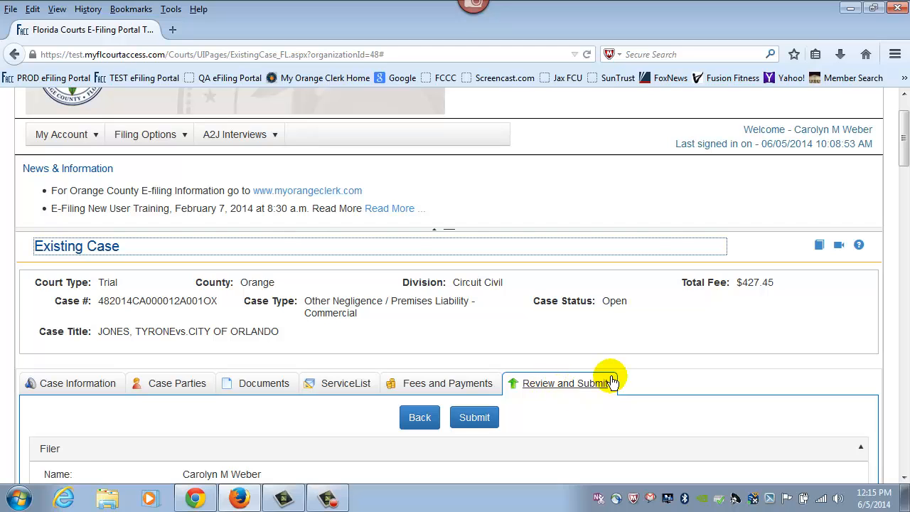
scroll(down, 3)
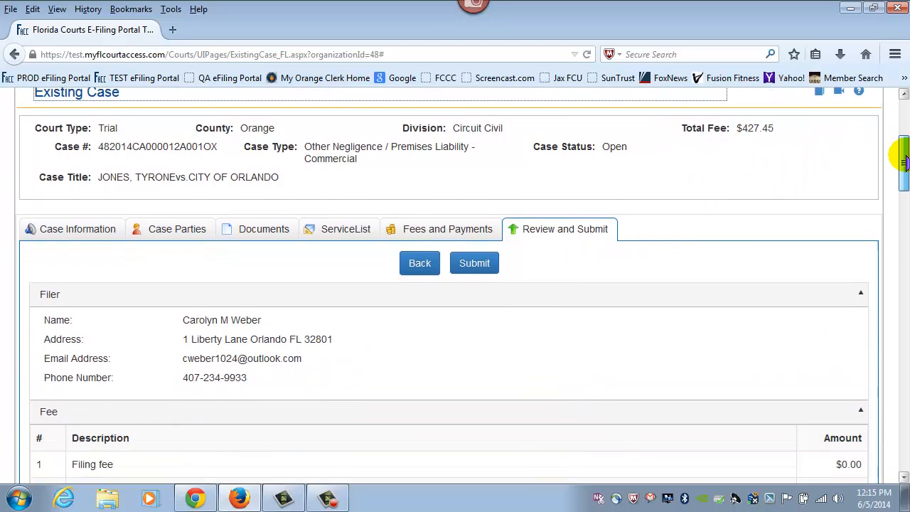
scroll(down, 3)
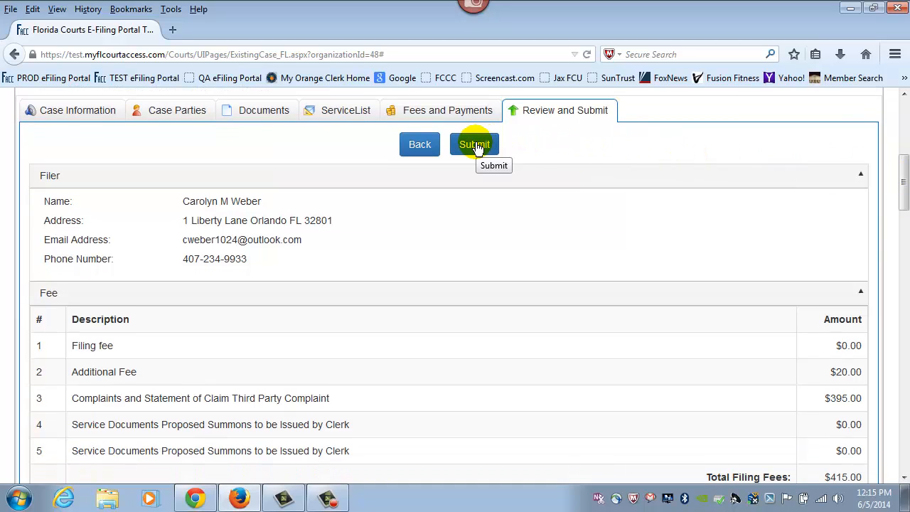
scroll(down, 3)
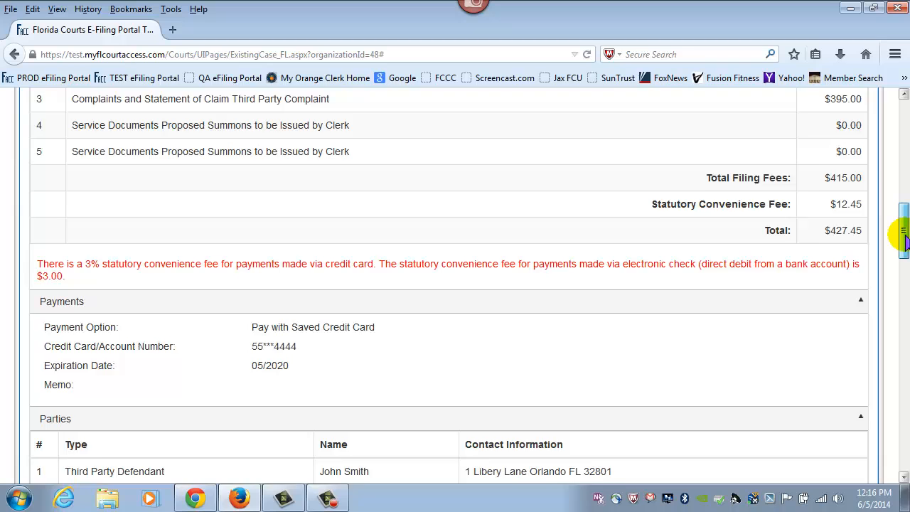
scroll(down, 3)
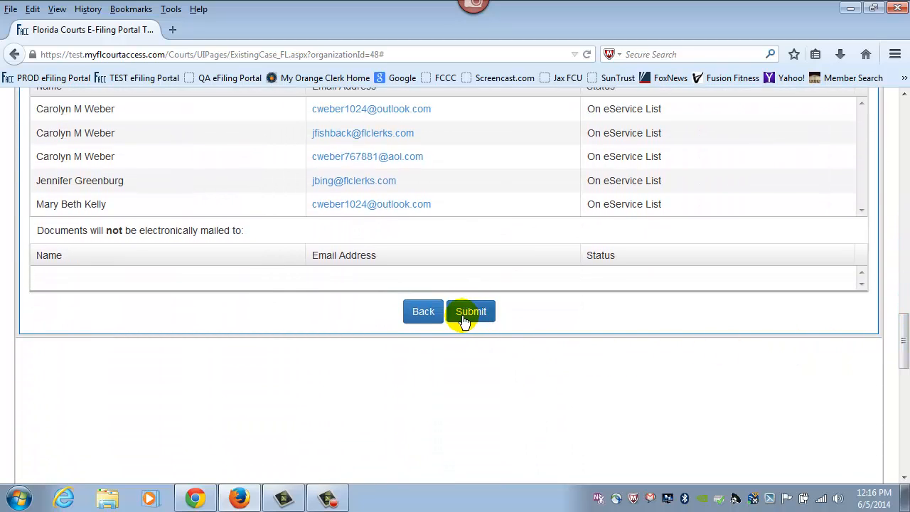
click(471, 311)
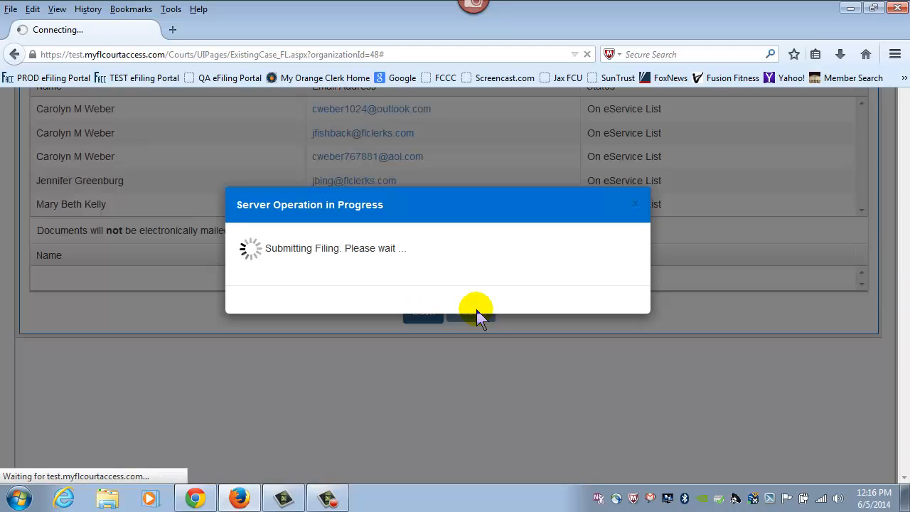
mouse_move(788, 336)
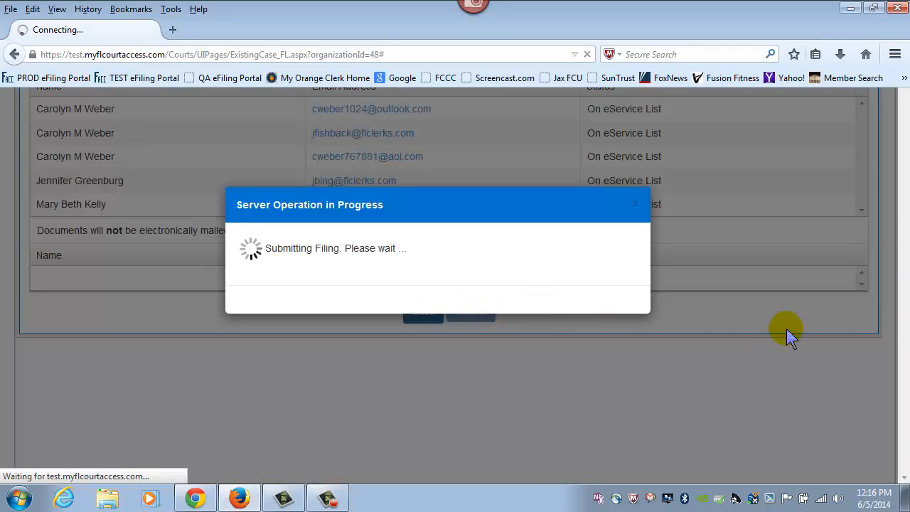
mouse_move(831, 334)
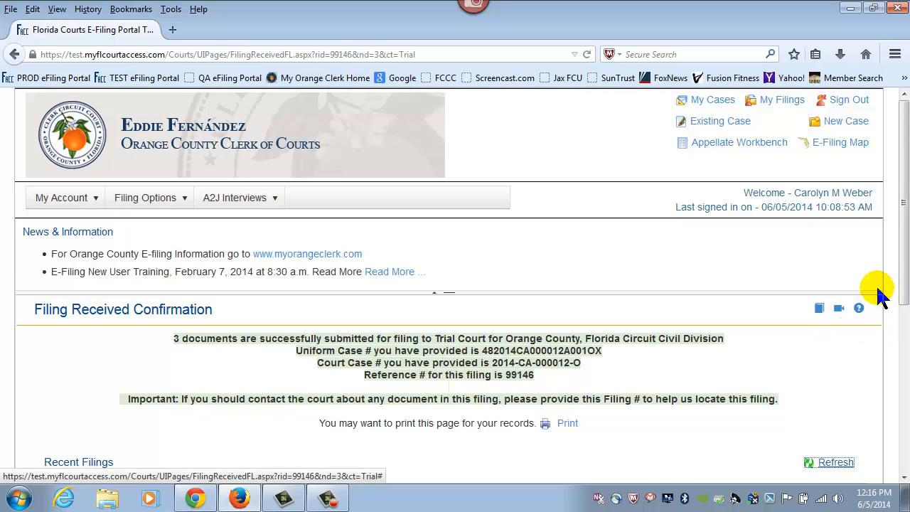
mouse_move(902, 228)
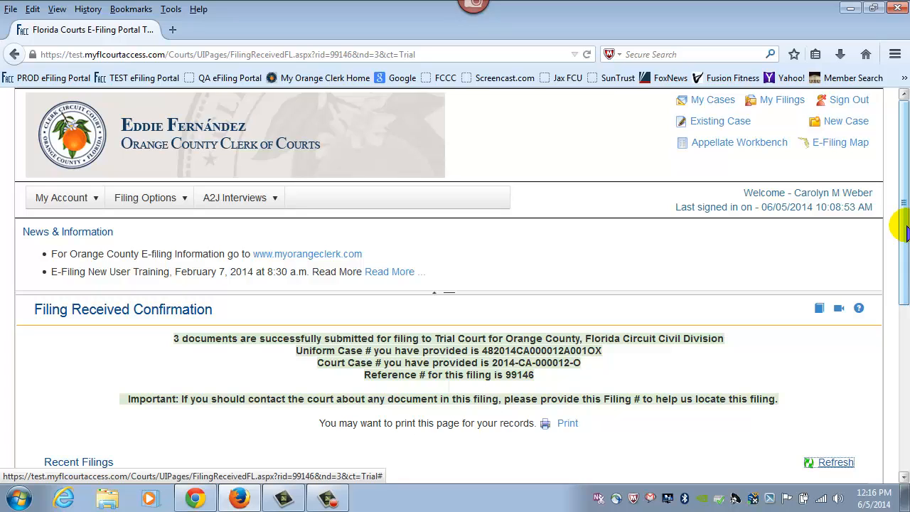